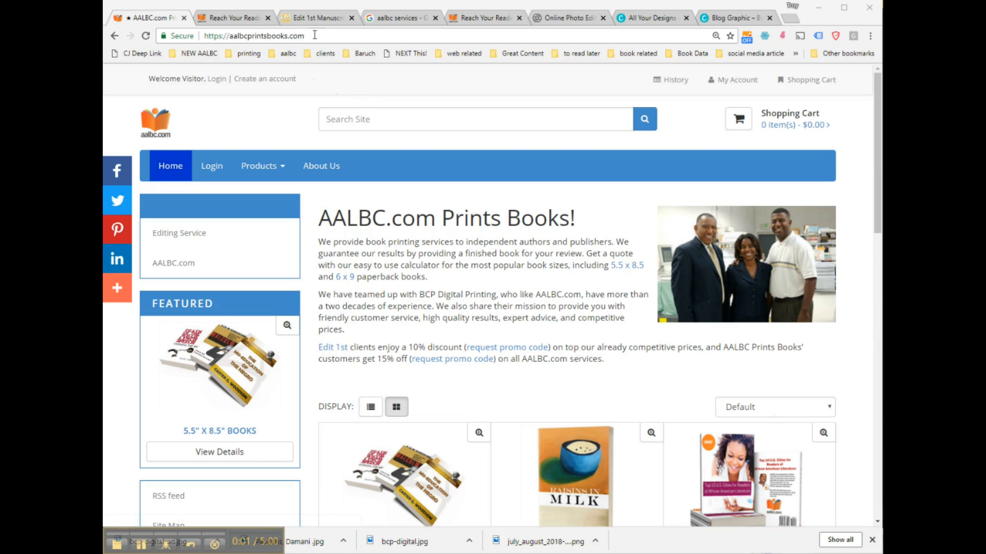
- Reload the book printing home page and go to the 5.5" x 8.5" Books calculator
{"action": "left_click", "coordinate": [258, 36]}
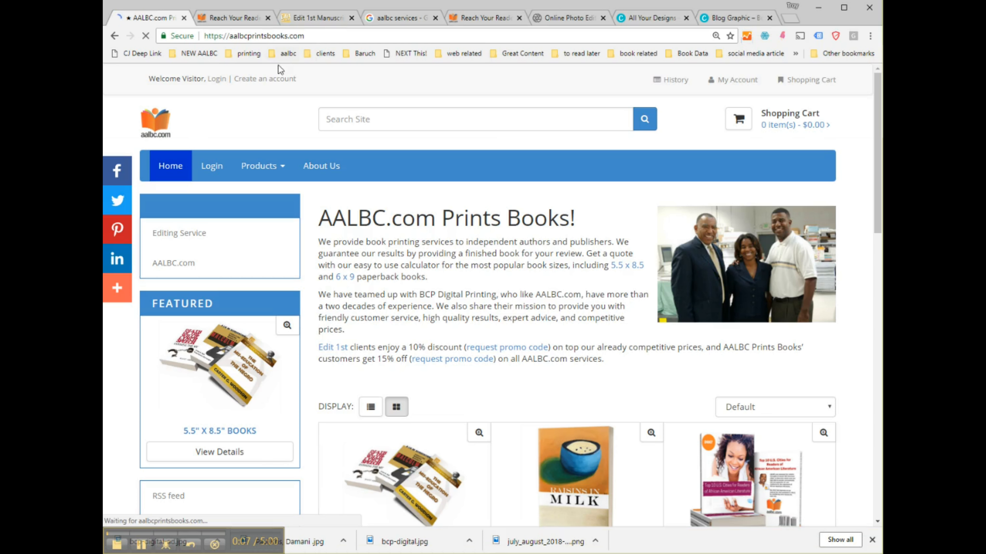
{"action": "scroll", "scroll_direction": "down", "scroll_amount": 3}
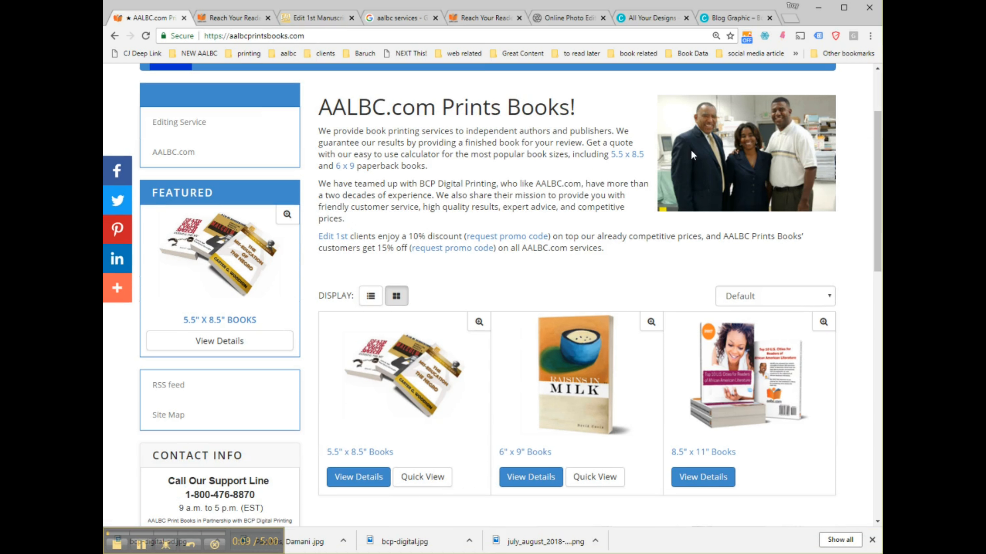
{"action": "mouse_move", "coordinate": [725, 454]}
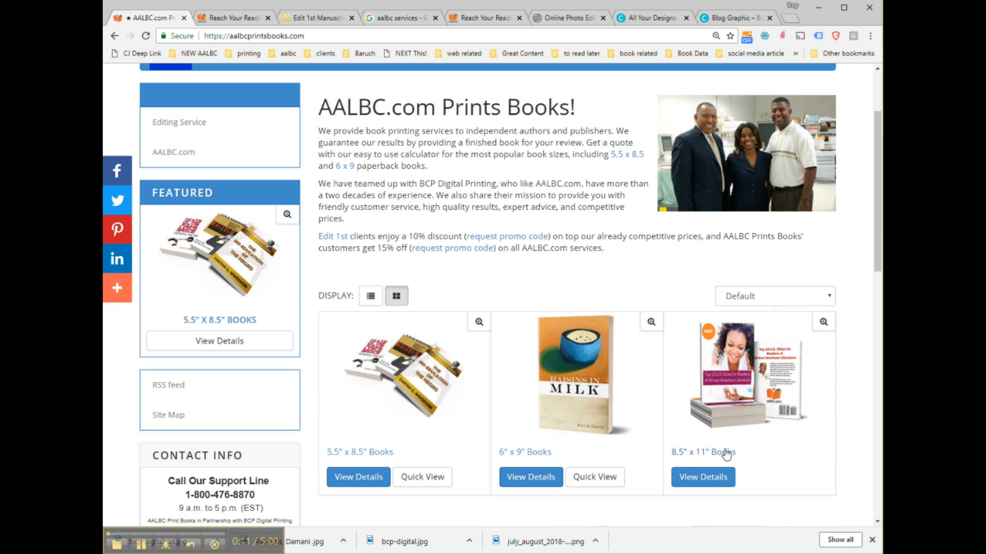
{"action": "mouse_move", "coordinate": [370, 465]}
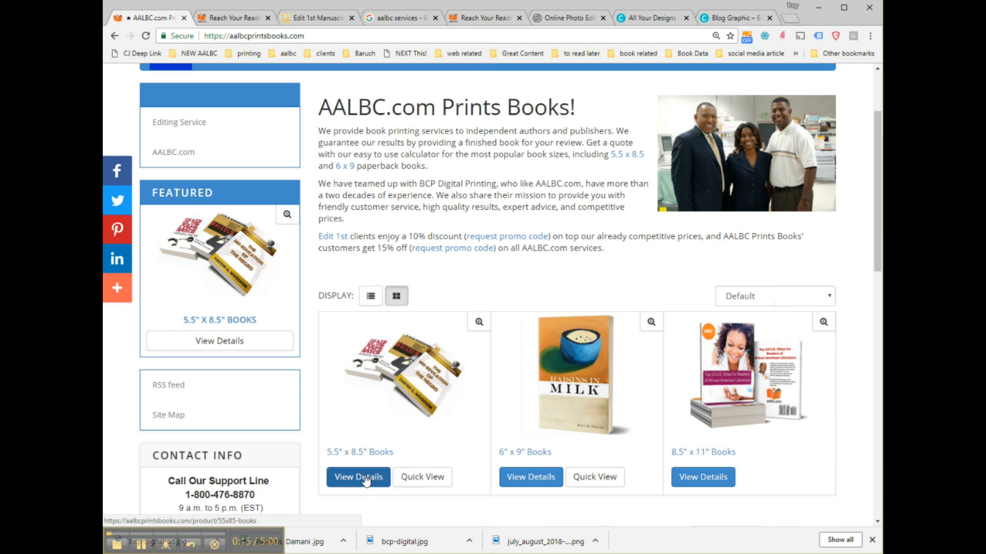
{"action": "left_click", "coordinate": [357, 477]}
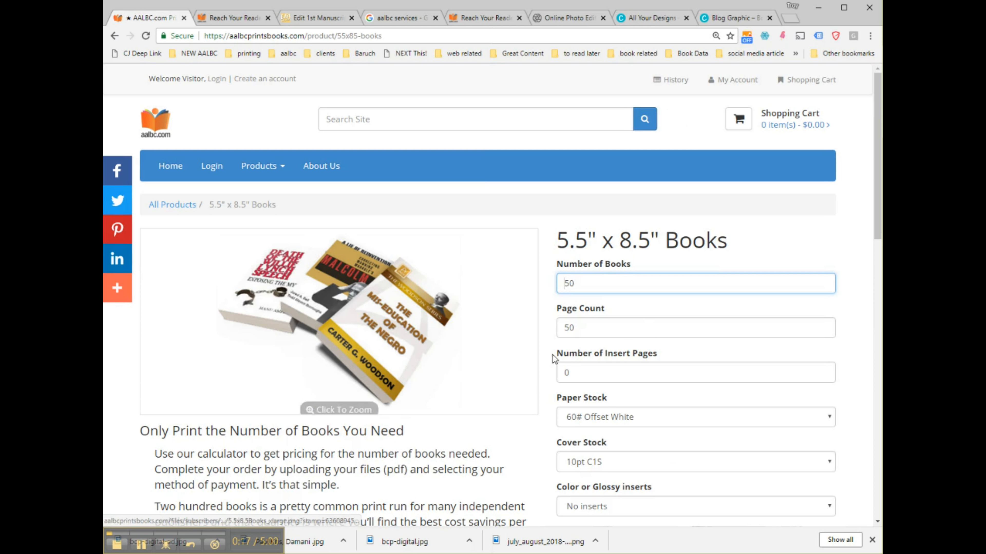
- Set the page count to 180, quoting $455.00 total, $9.10 each for 50 books
{"action": "left_click", "coordinate": [695, 327]}
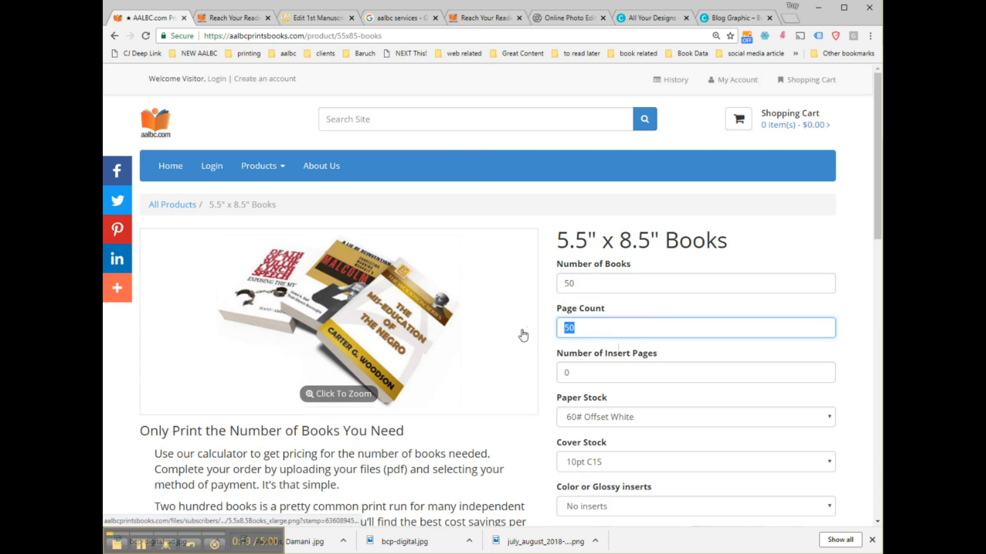
{"action": "type", "text": "18"}
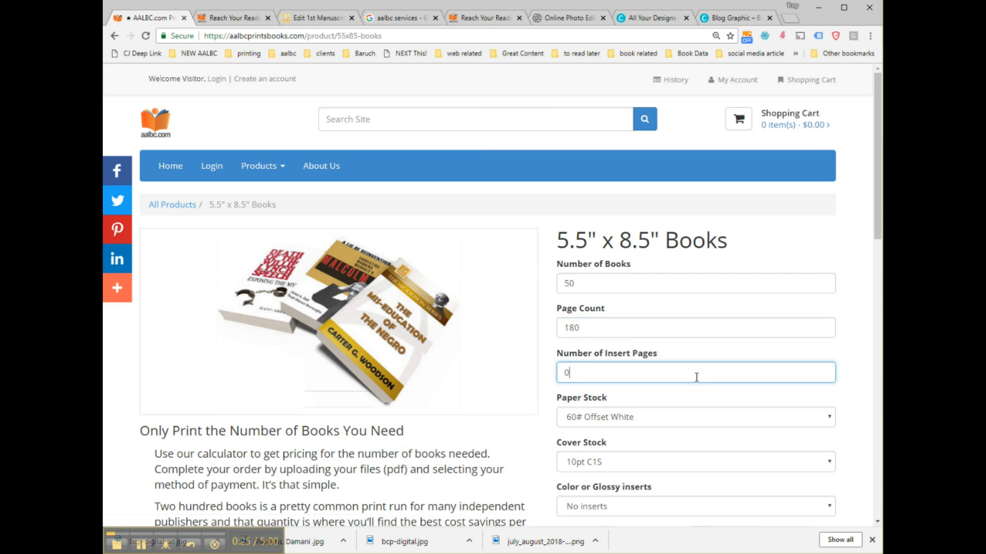
{"action": "scroll", "scroll_direction": "down", "scroll_amount": 3}
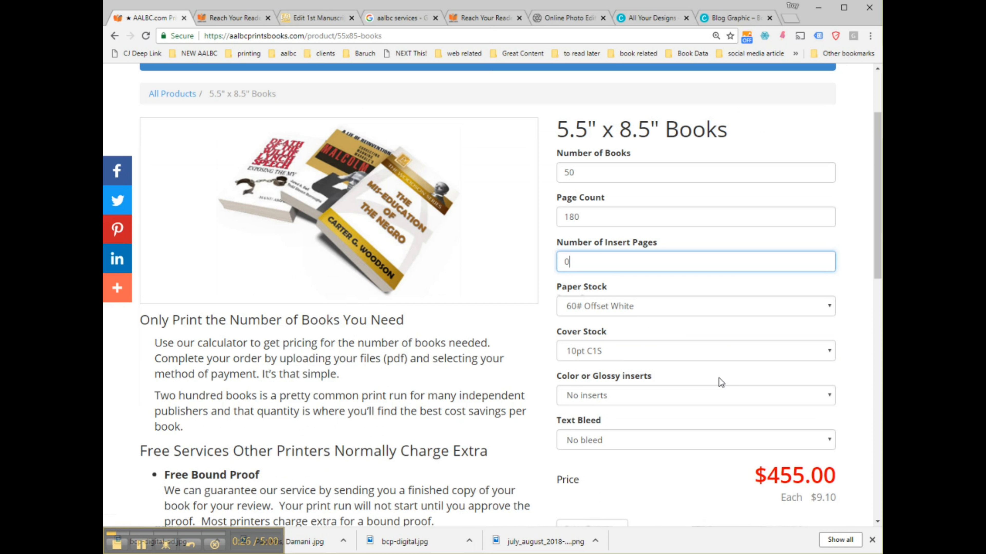
{"action": "left_click", "coordinate": [695, 306]}
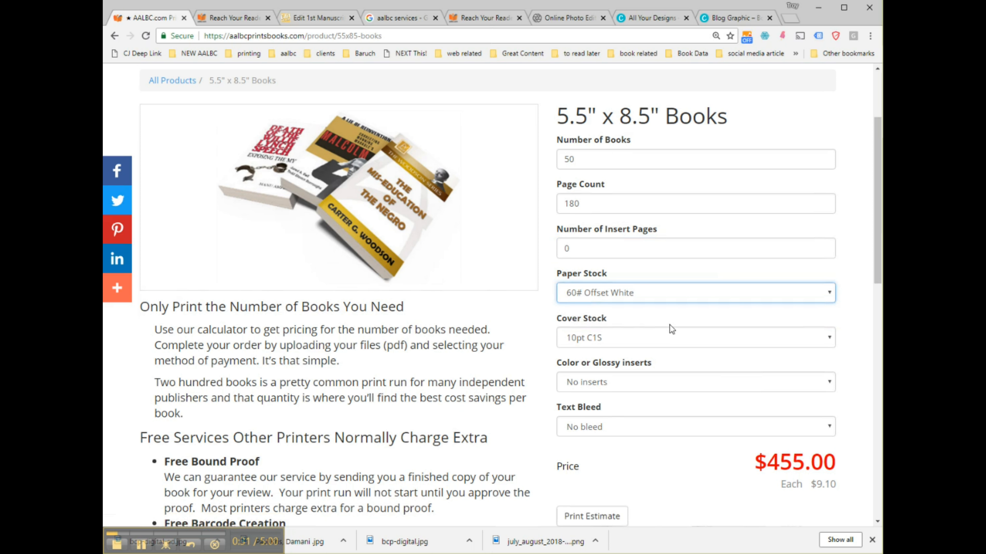
{"action": "scroll", "scroll_direction": "down", "scroll_amount": 3}
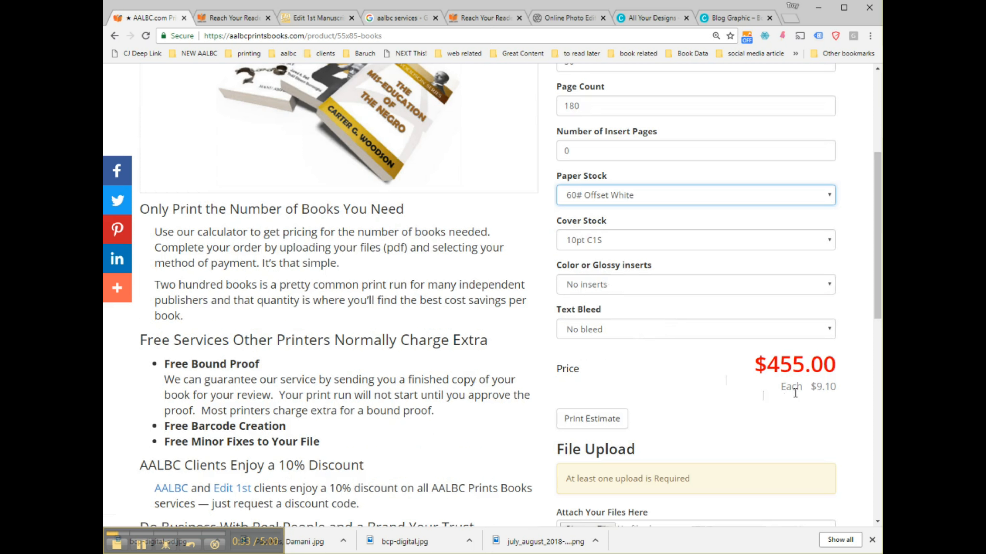
{"action": "scroll", "scroll_direction": "up", "scroll_amount": 3}
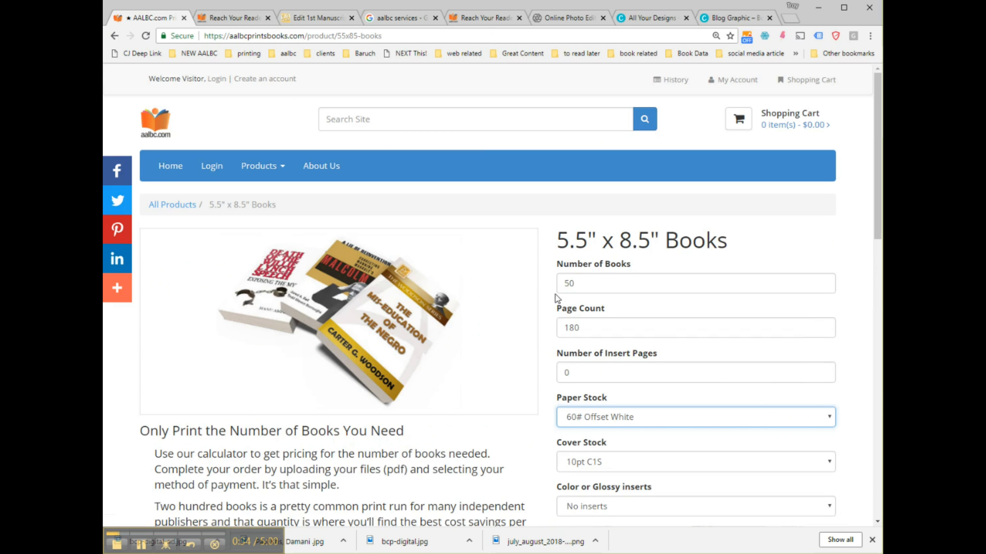
- Raise the quantity to 200 books with no inserts and no bleed, repricing at $800.00, $4.00 each
{"action": "left_click", "coordinate": [696, 283]}
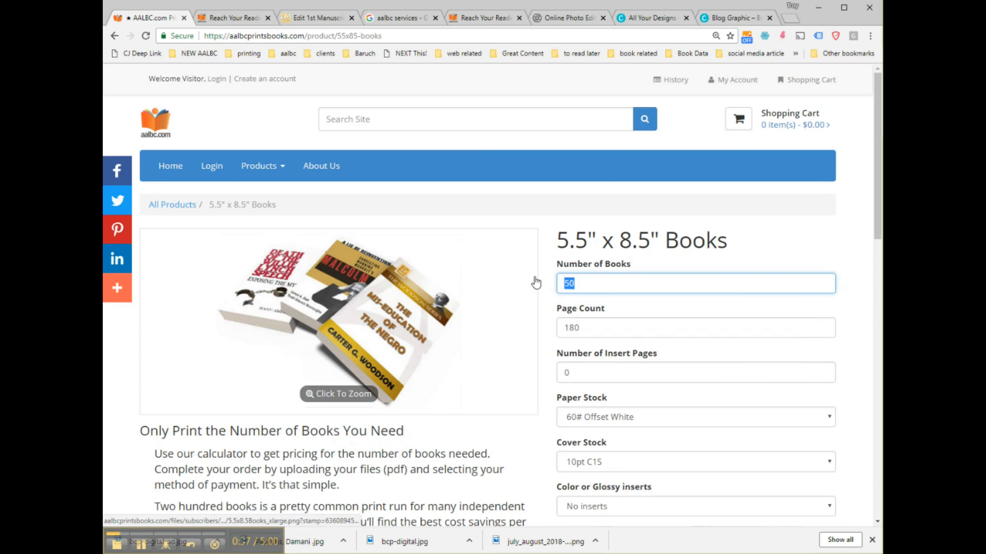
{"action": "type", "text": "200"}
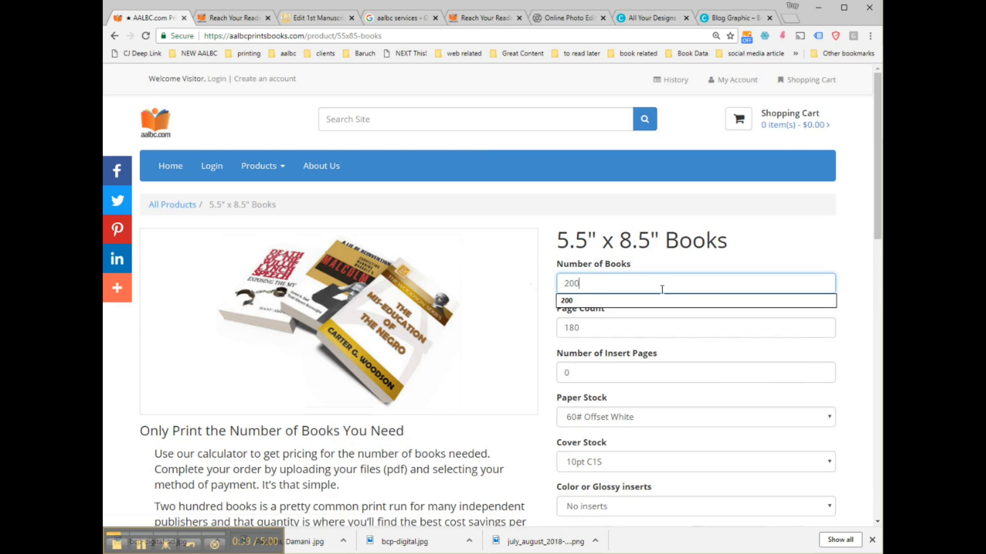
{"action": "left_click", "coordinate": [695, 327]}
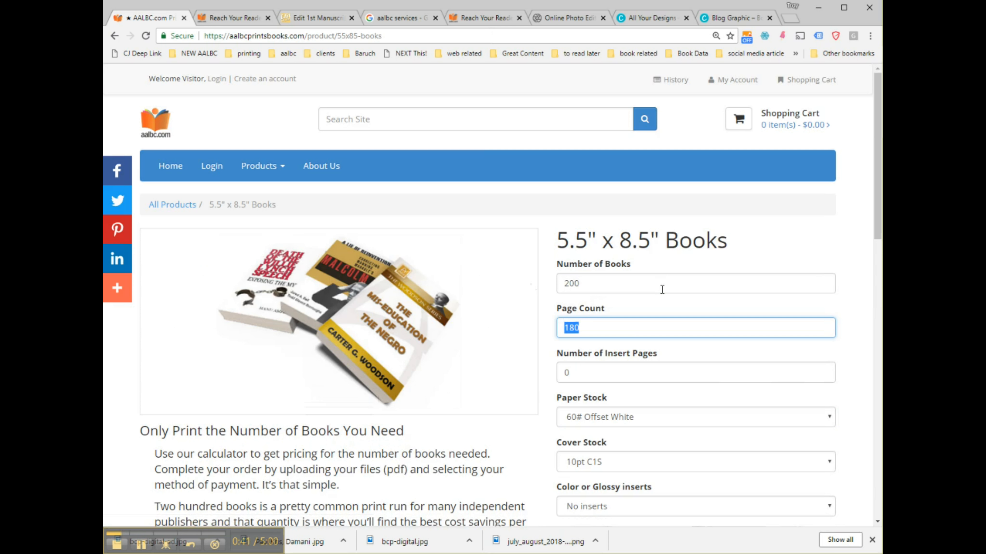
{"action": "scroll", "scroll_direction": "down", "scroll_amount": 3}
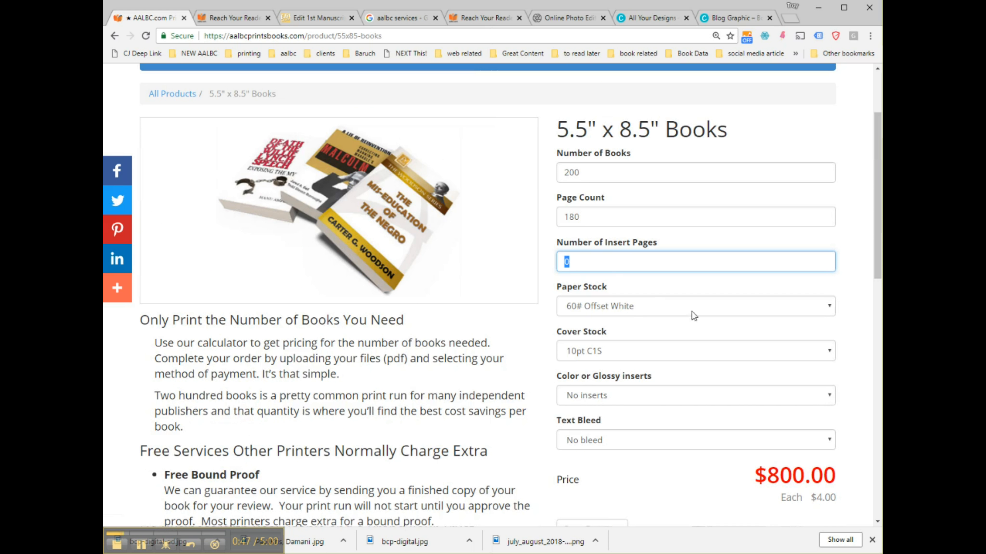
{"action": "mouse_move", "coordinate": [591, 352]}
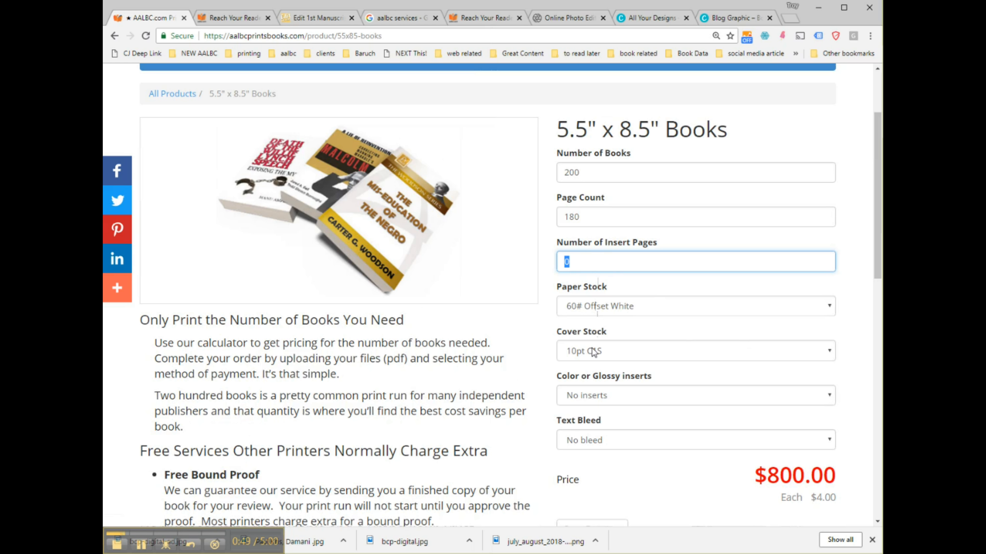
{"action": "scroll", "scroll_direction": "down", "scroll_amount": 3}
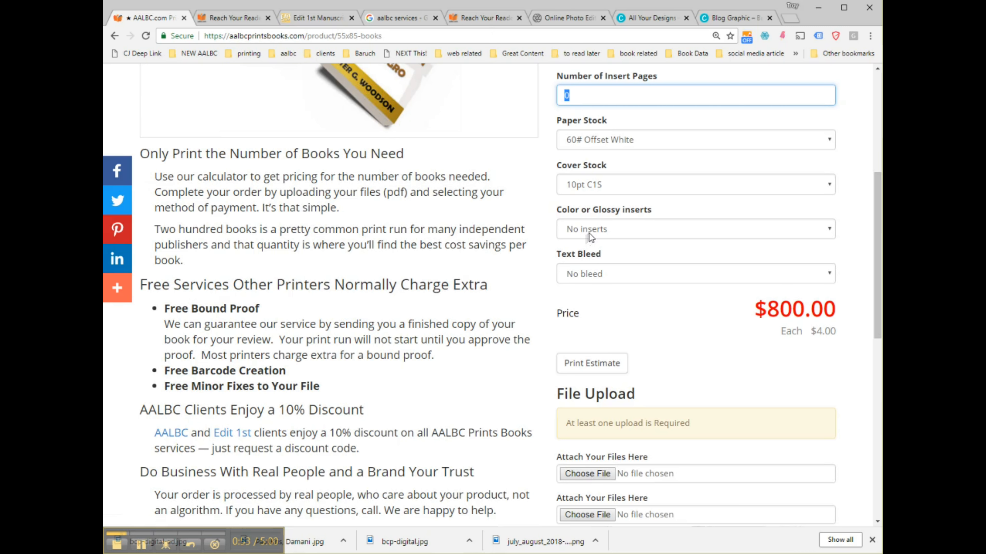
{"action": "left_click", "coordinate": [695, 229]}
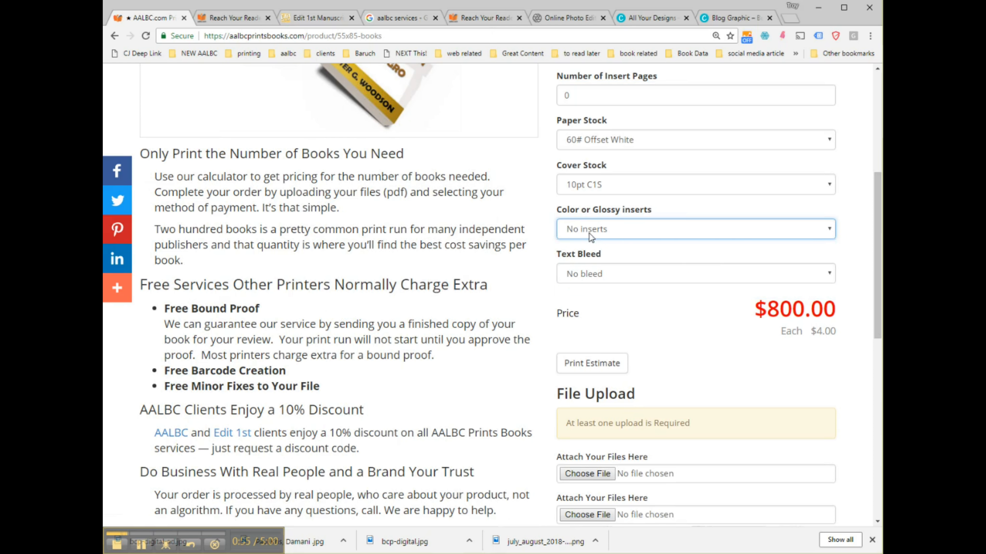
- Enter postal code 33647 and job name, get rates, and select UPS Ground at $110.31
{"action": "scroll", "scroll_direction": "down", "scroll_amount": 3}
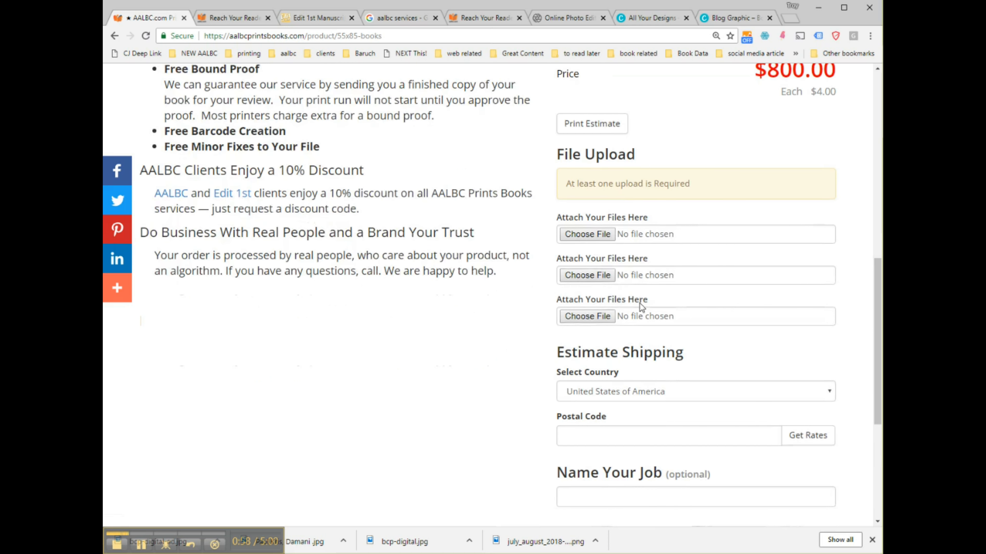
{"action": "left_click", "coordinate": [668, 341]}
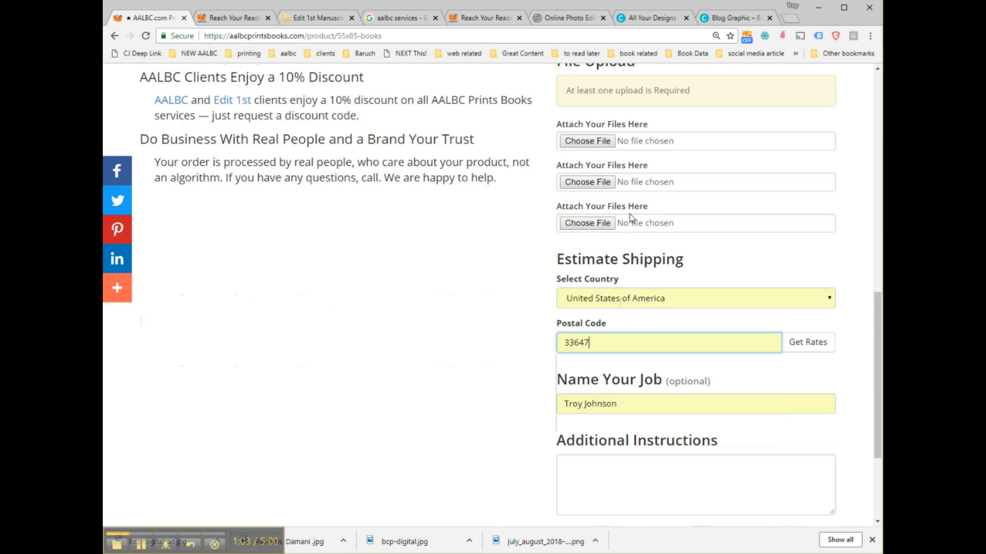
{"action": "scroll", "scroll_direction": "down", "scroll_amount": 3}
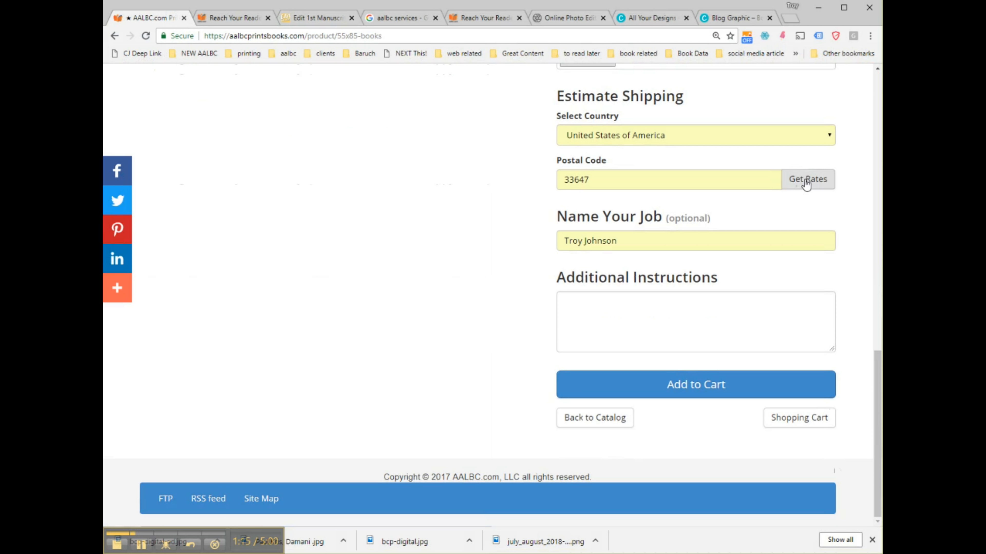
{"action": "left_click", "coordinate": [808, 179]}
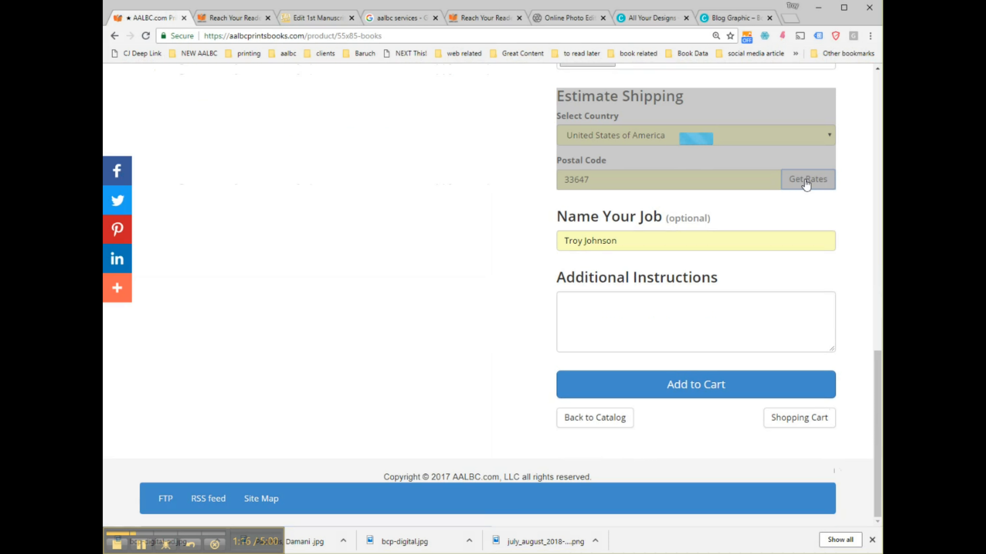
{"action": "left_click", "coordinate": [807, 179]}
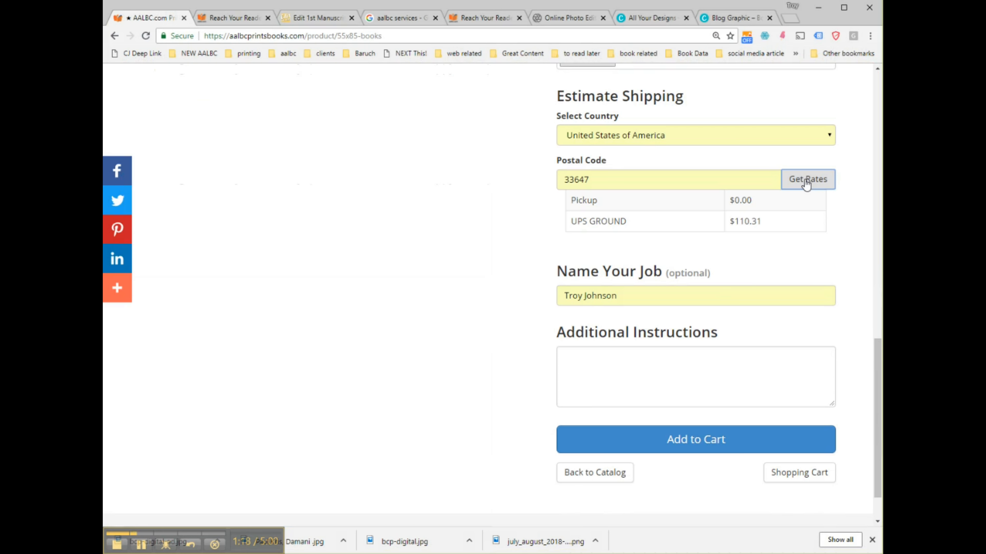
{"action": "double_click", "coordinate": [744, 221]}
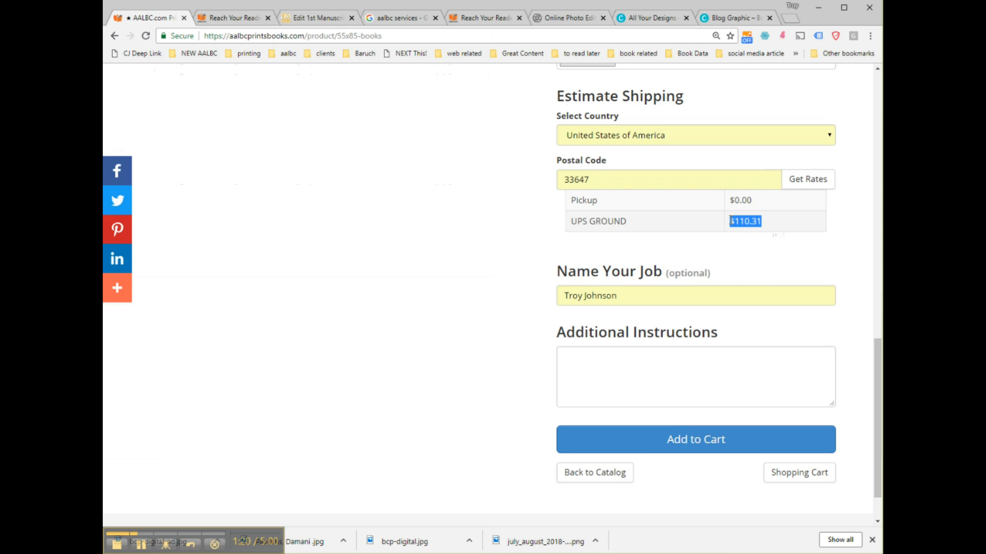
{"action": "scroll", "scroll_direction": "down", "scroll_amount": 3}
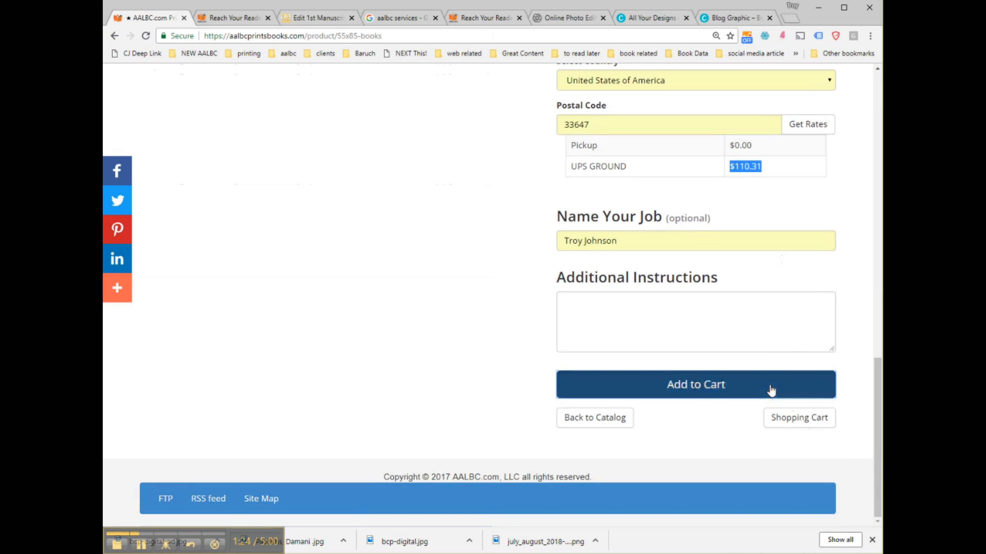
- Add the job to the cart and preview the header cart holding 1 item at $800.00
{"action": "left_click", "coordinate": [695, 384]}
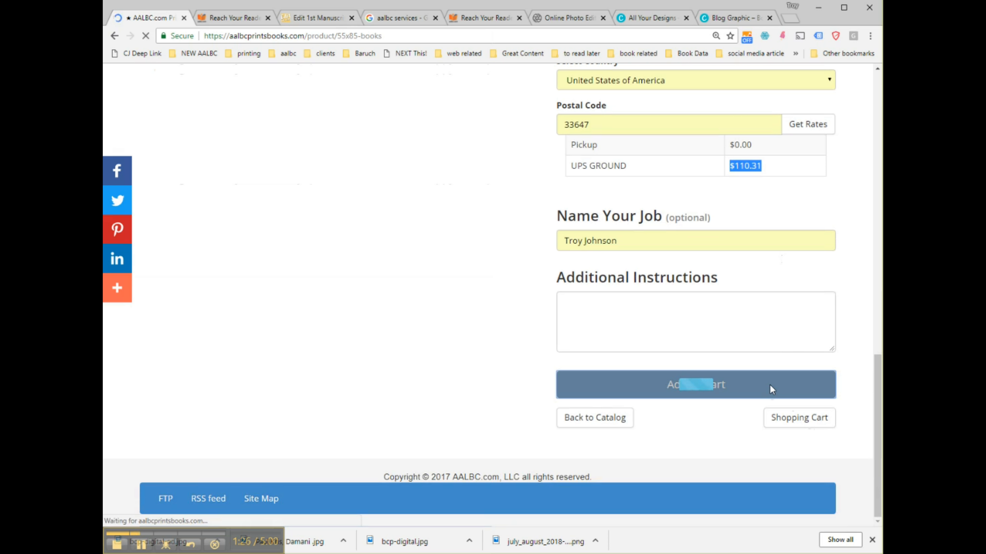
{"action": "left_click", "coordinate": [695, 384]}
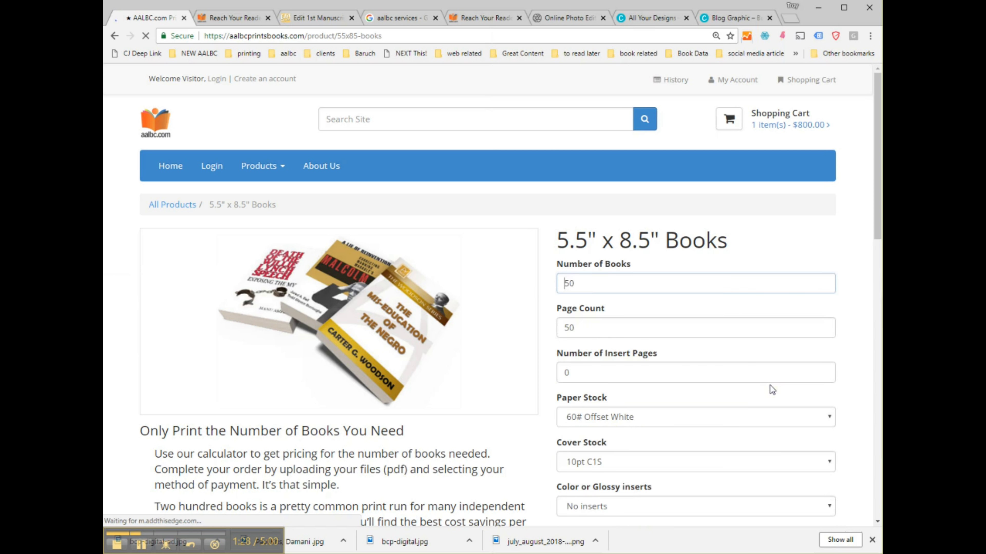
{"action": "scroll", "scroll_direction": "down", "scroll_amount": 3}
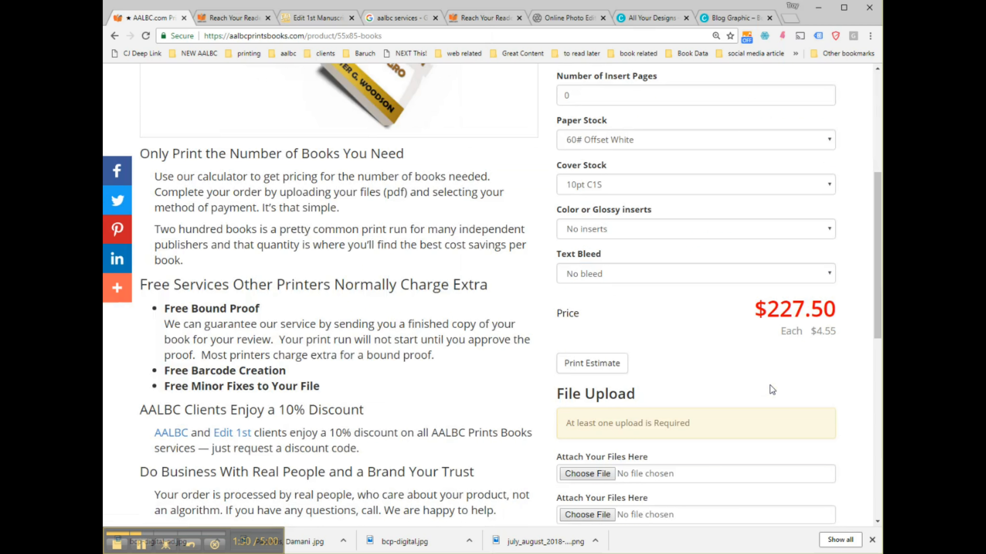
{"action": "left_click", "coordinate": [789, 126]}
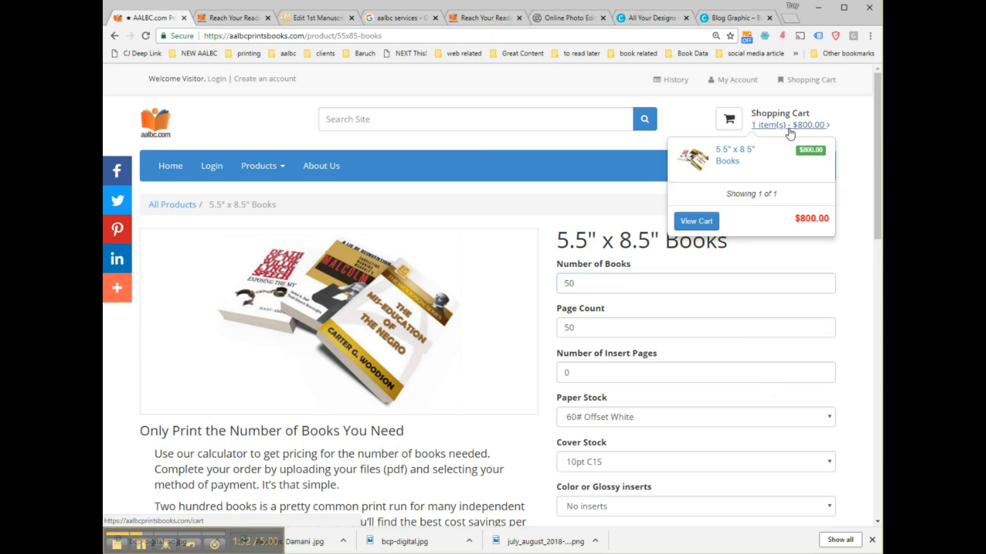
- Go to the shopping cart page listing the 200-copy, 180-page job with $800.00 subtotal
{"action": "left_click", "coordinate": [695, 220]}
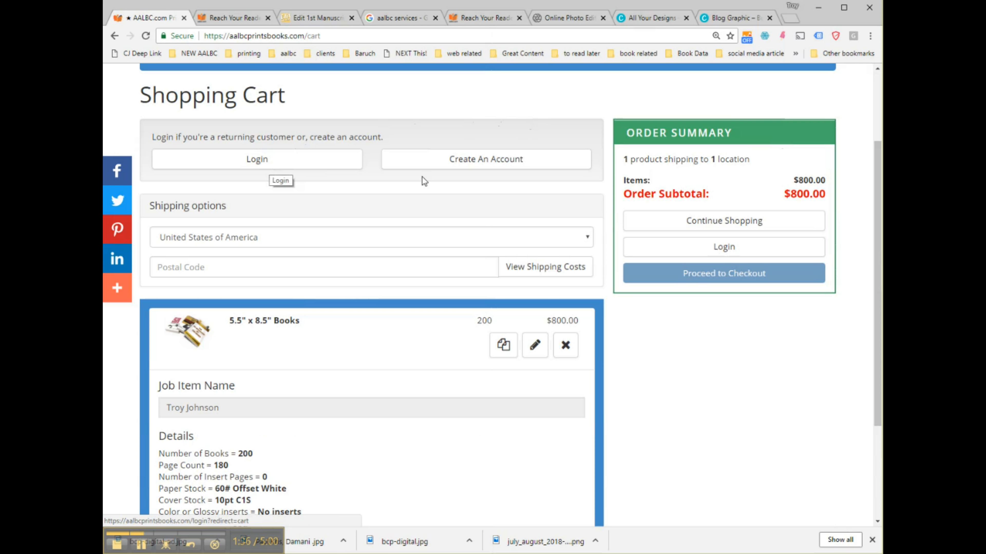
{"action": "scroll", "scroll_direction": "down", "scroll_amount": 3}
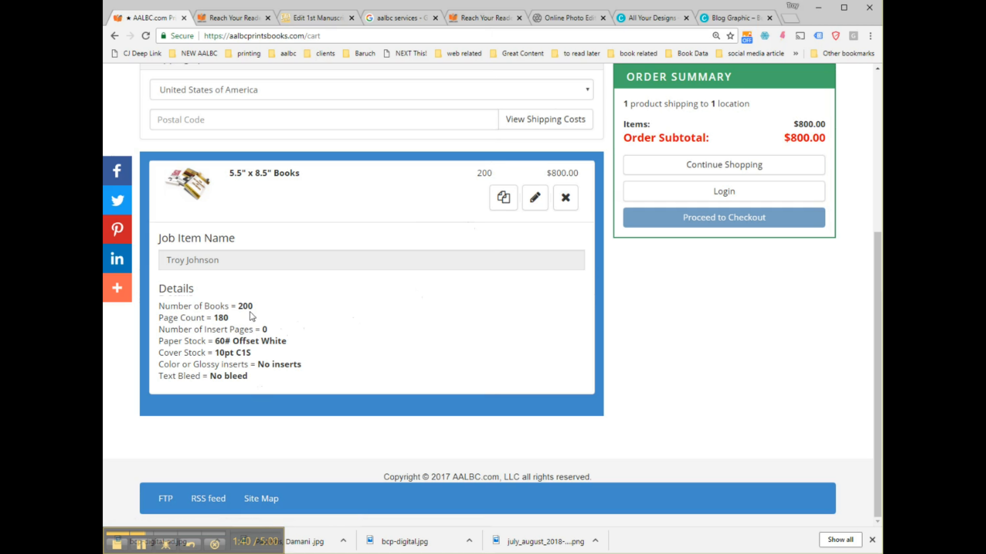
{"action": "mouse_move", "coordinate": [501, 370]}
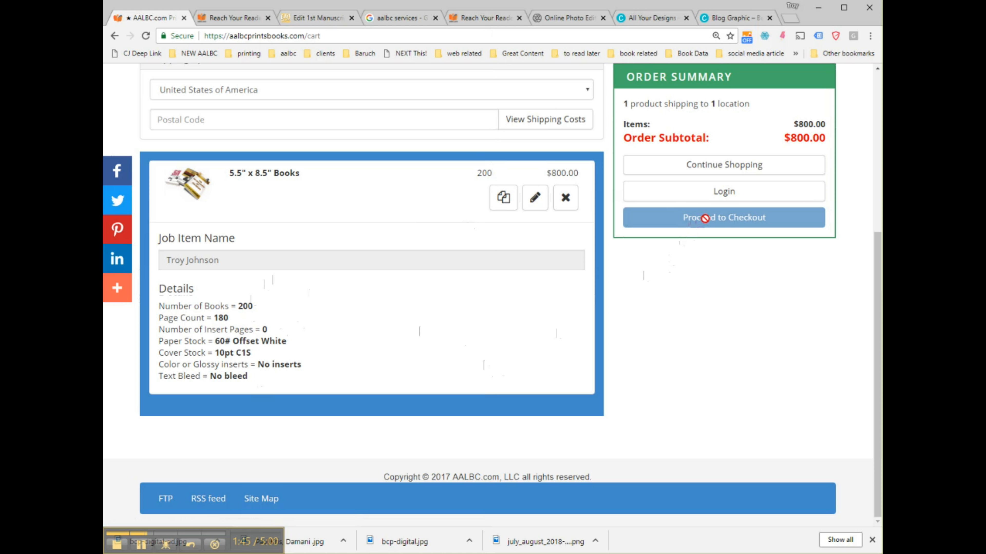
{"action": "scroll", "scroll_direction": "up", "scroll_amount": 3}
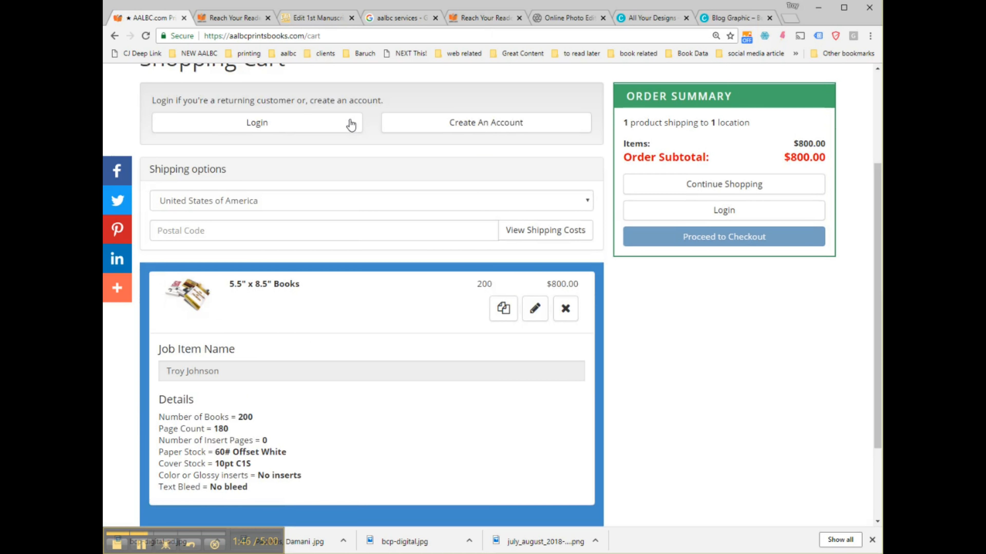